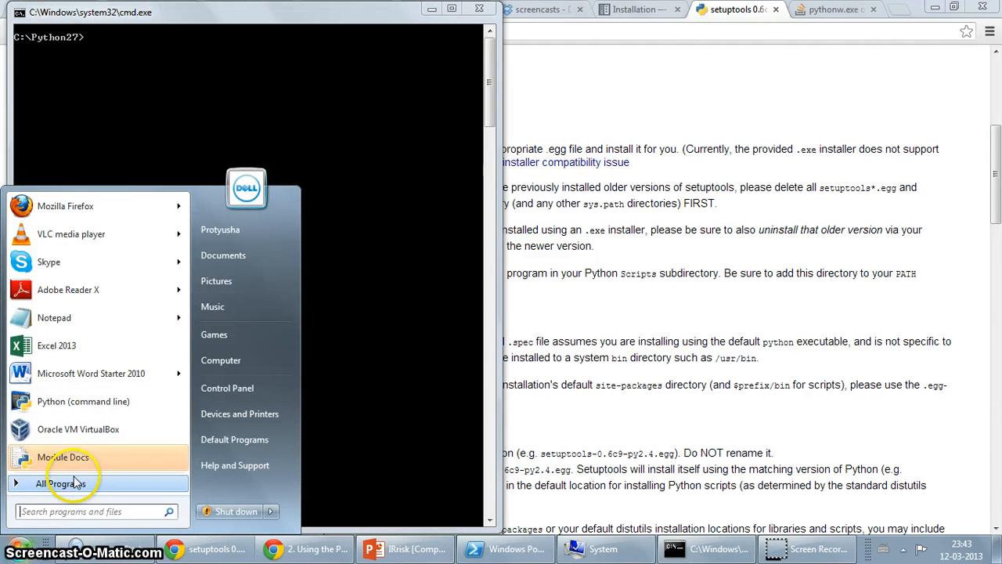
- Open a fresh Command Prompt window from the Start menu
{"action": "left_click", "coordinate": [61, 483]}
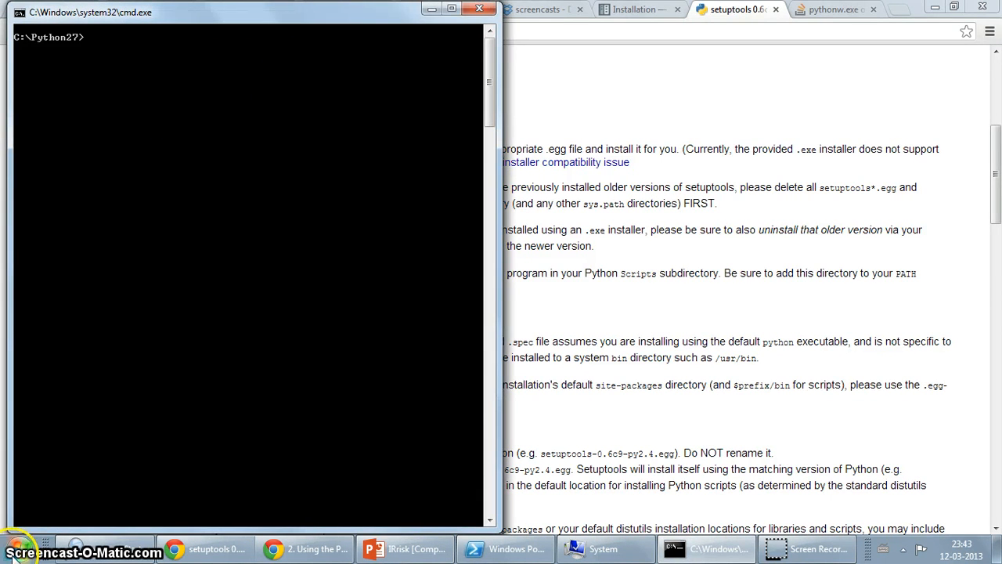
{"action": "left_click", "coordinate": [23, 548]}
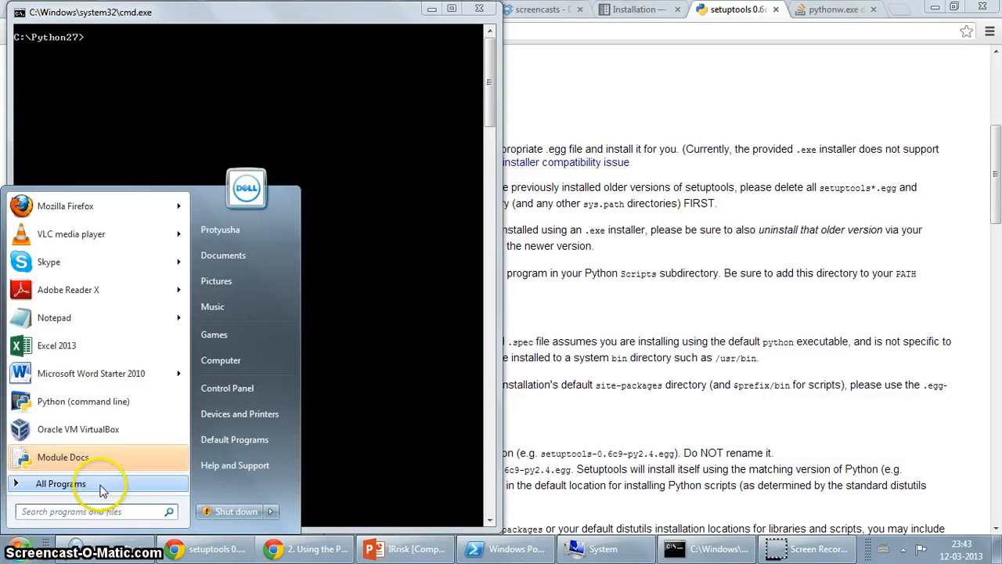
{"action": "left_click", "coordinate": [60, 483]}
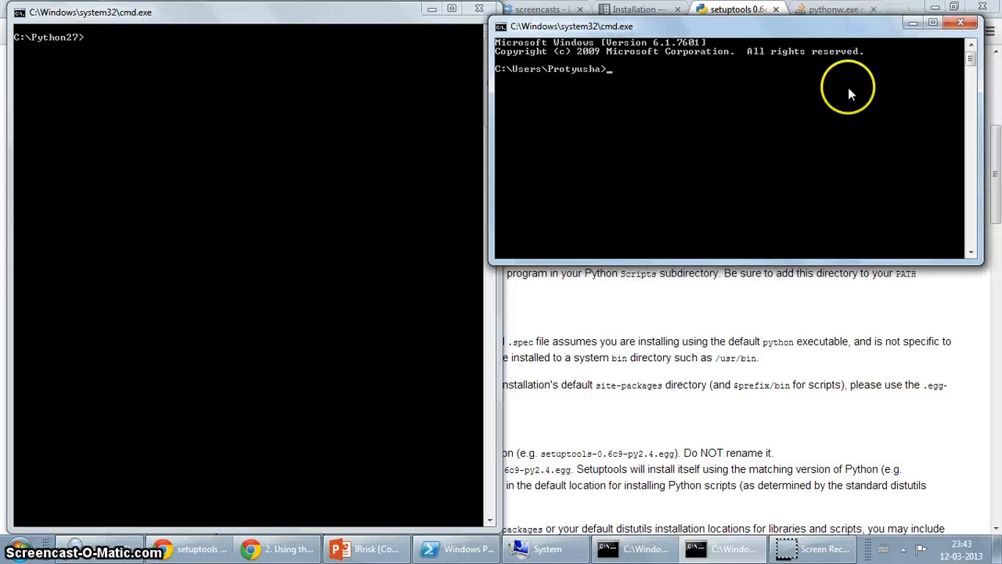
- Run cd .. twice to reach C:\, then run python, which isn't recognized
{"action": "type", "text": "cd .."}
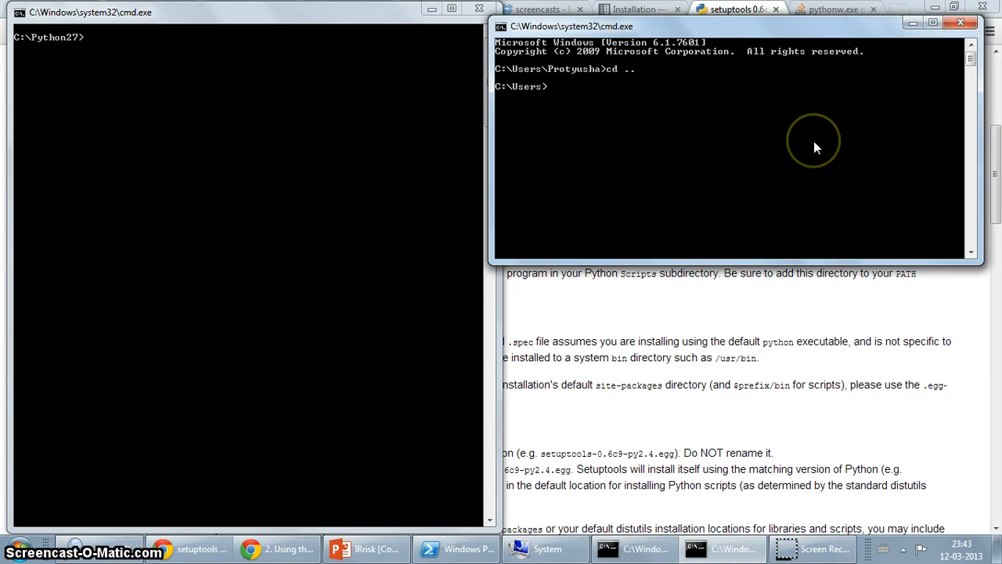
{"action": "type", "text": "cd .."}
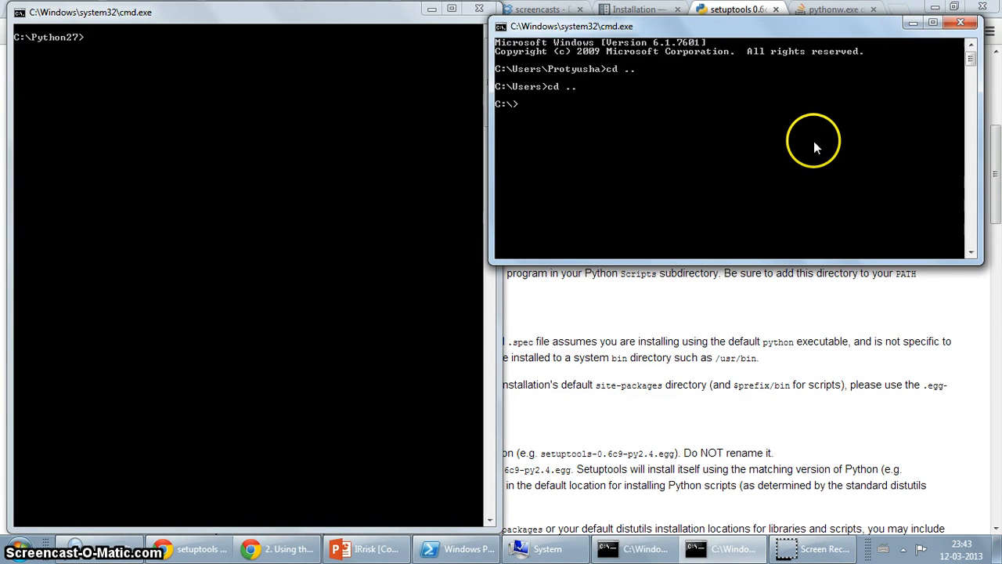
{"action": "type", "text": "python"}
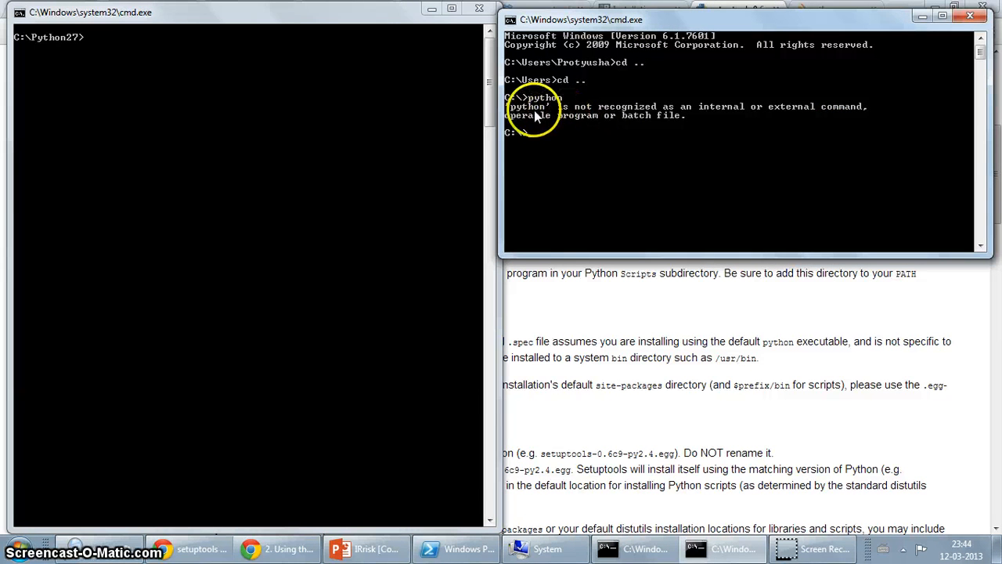
{"action": "mouse_move", "coordinate": [637, 133]}
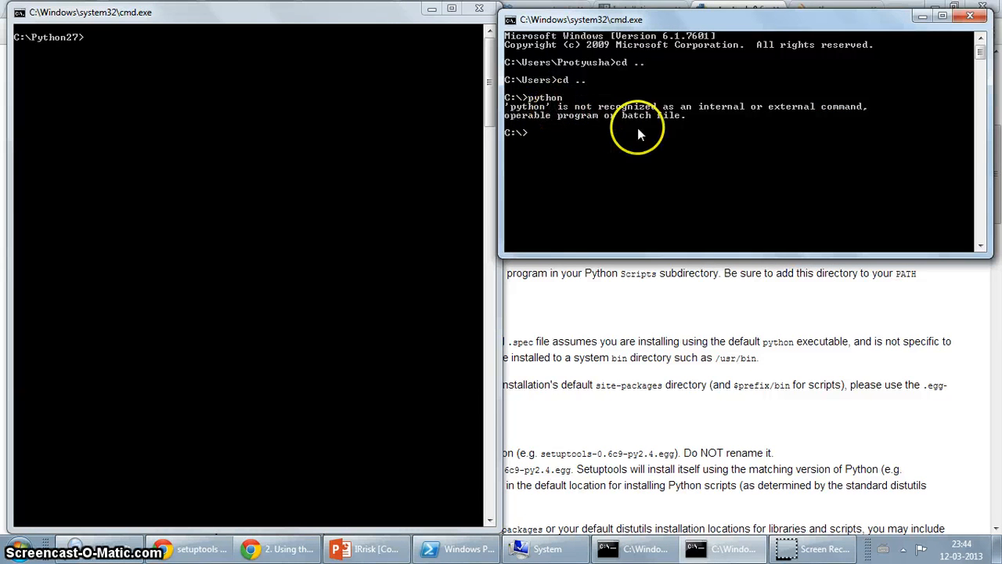
{"action": "mouse_move", "coordinate": [685, 137]}
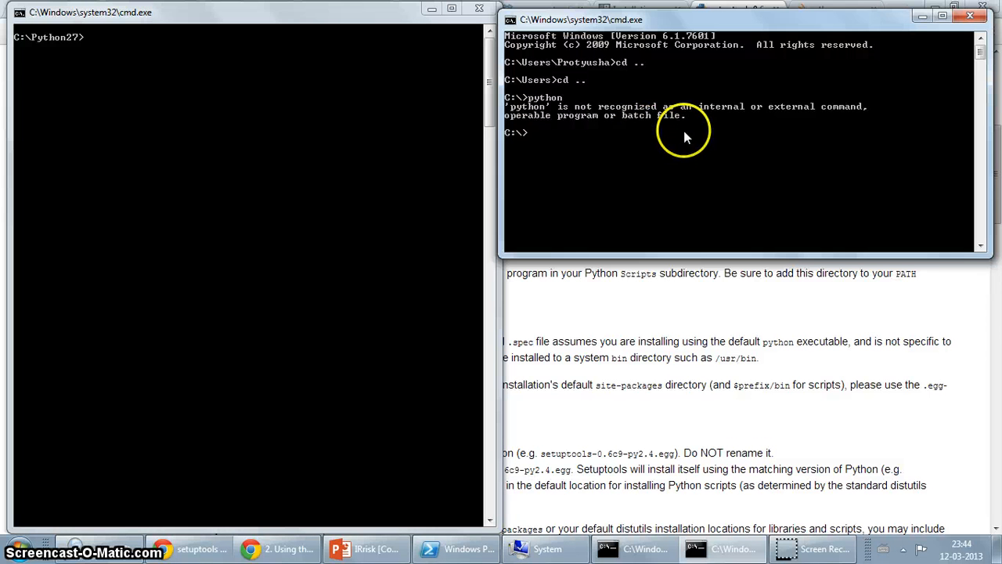
{"action": "mouse_move", "coordinate": [646, 143]}
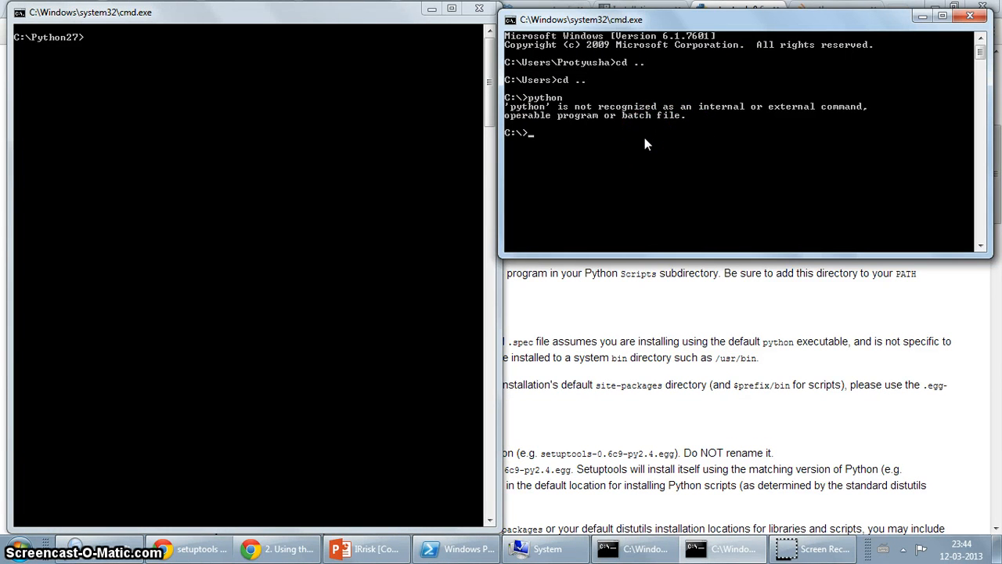
{"action": "mouse_move", "coordinate": [626, 122]}
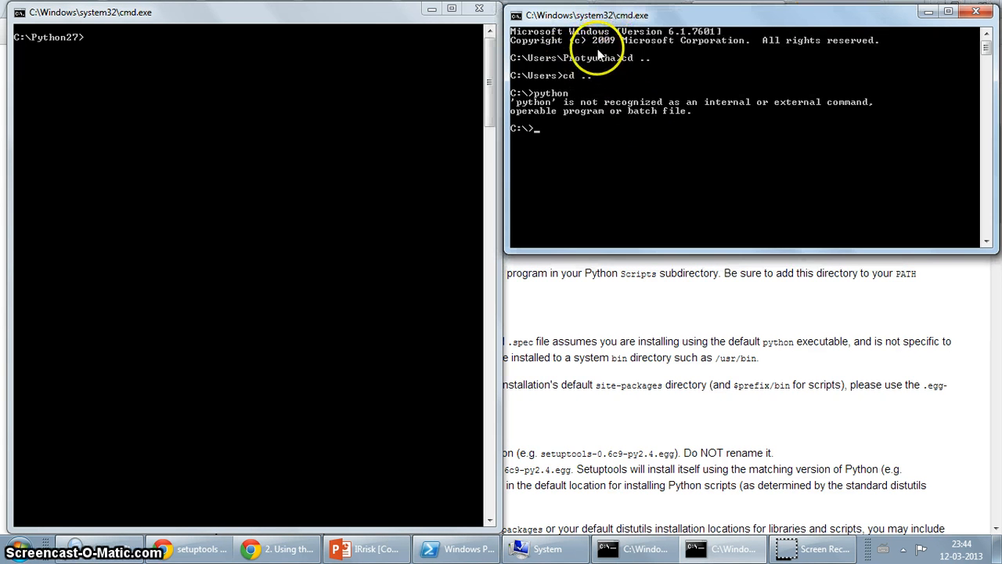
{"action": "mouse_move", "coordinate": [634, 129]}
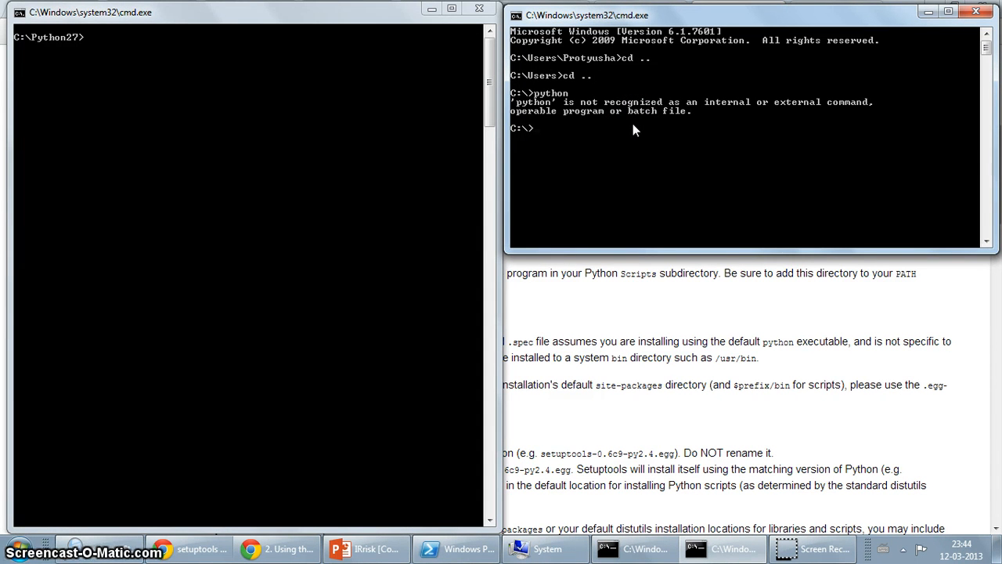
{"action": "mouse_move", "coordinate": [309, 63]}
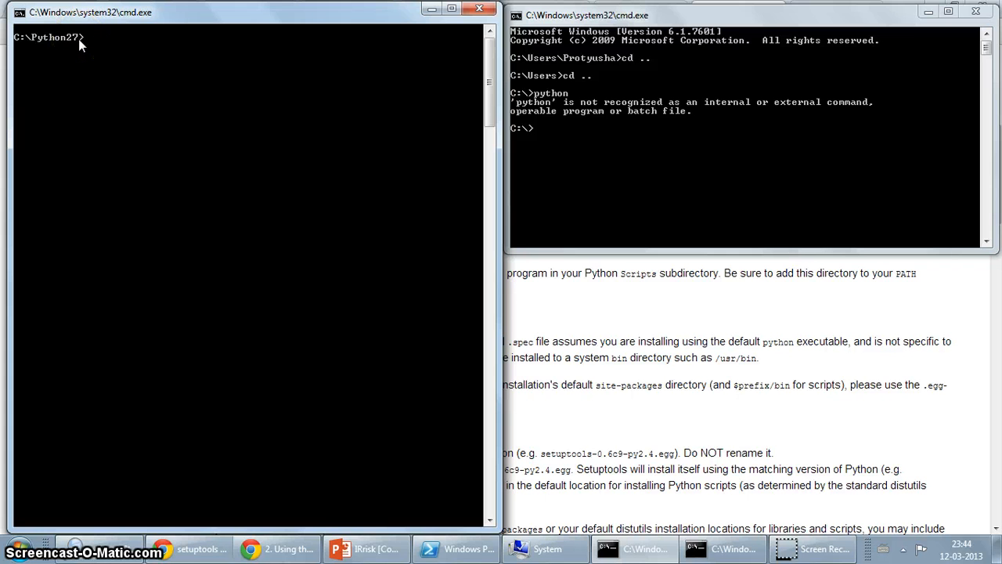
- Run dir in C:\Python27 to show python.exe, python27.dll, Lib and Tools
{"action": "type", "text": "dir"}
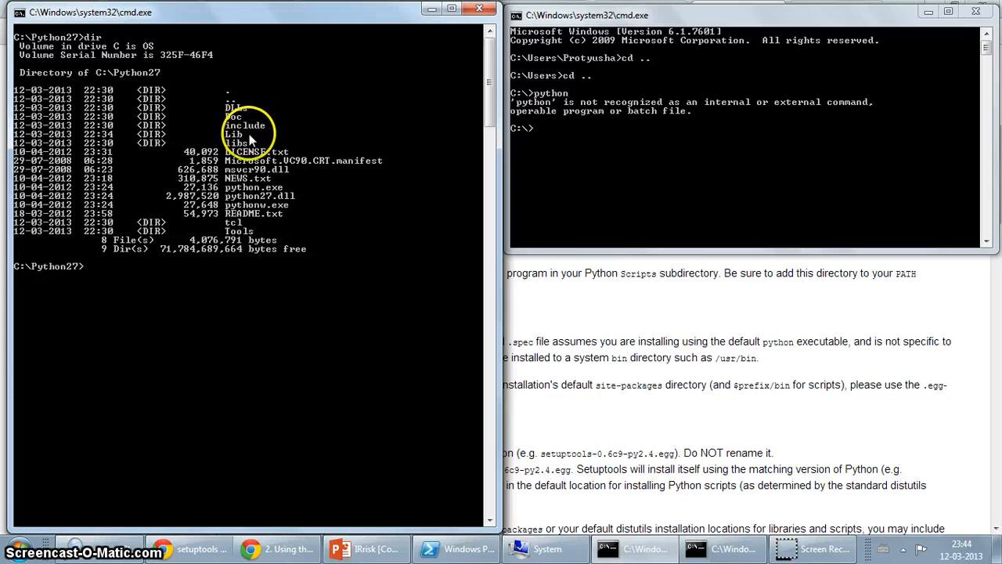
{"action": "mouse_move", "coordinate": [286, 164]}
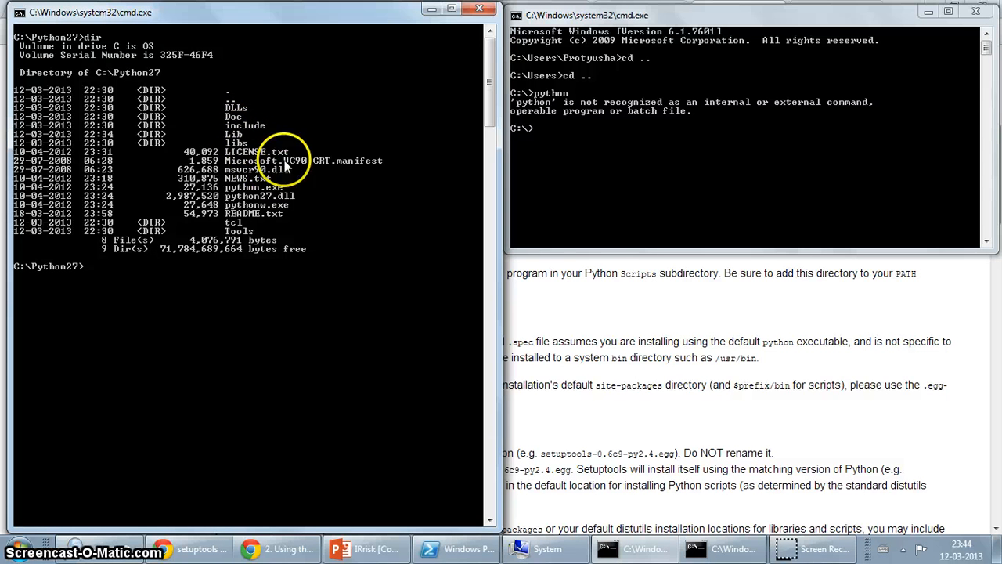
{"action": "mouse_move", "coordinate": [270, 208]}
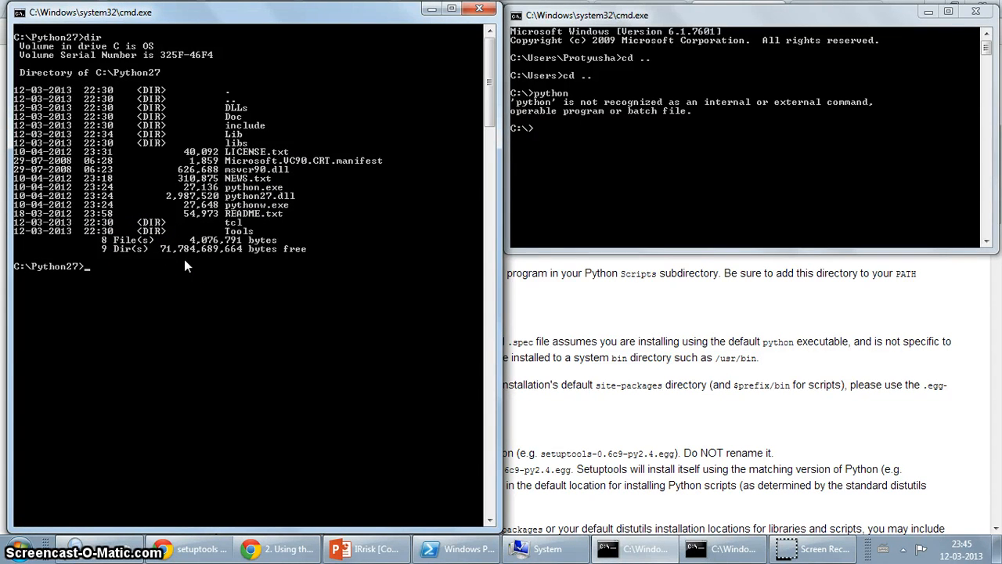
{"action": "mouse_move", "coordinate": [191, 262]}
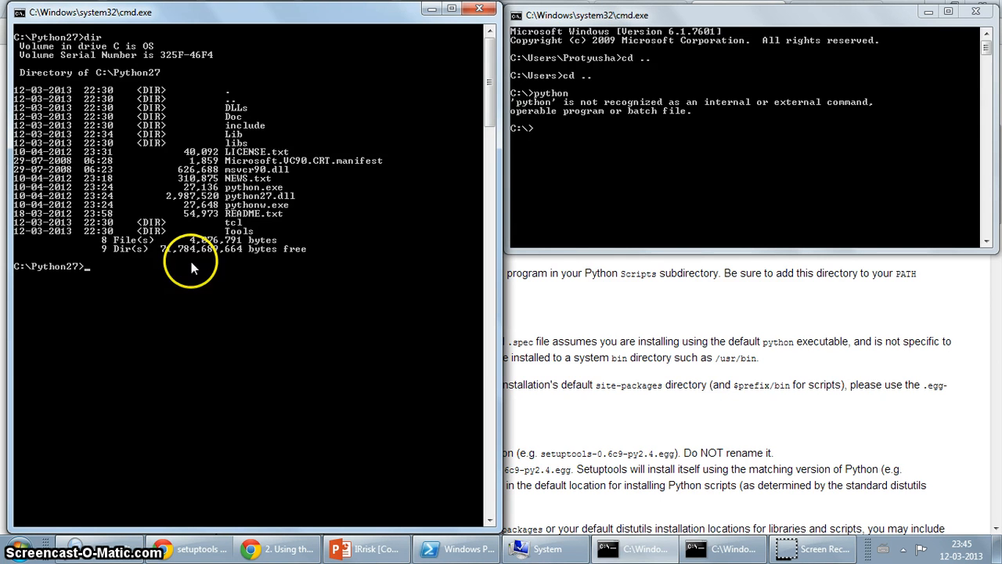
{"action": "mouse_move", "coordinate": [308, 506]}
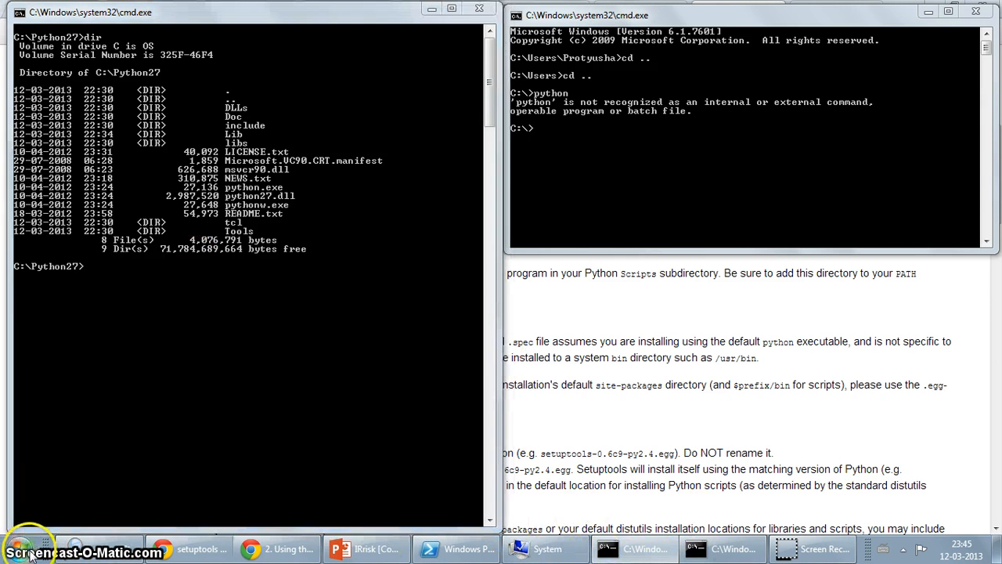
- Open Environment Variables from the Start menu's advanced system settings
{"action": "left_click", "coordinate": [20, 548]}
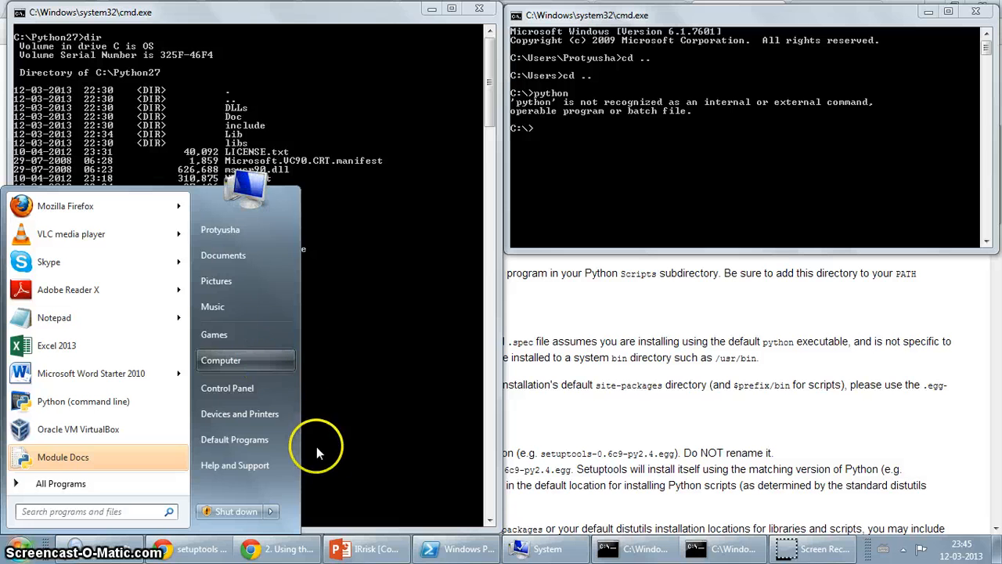
{"action": "mouse_move", "coordinate": [391, 368]}
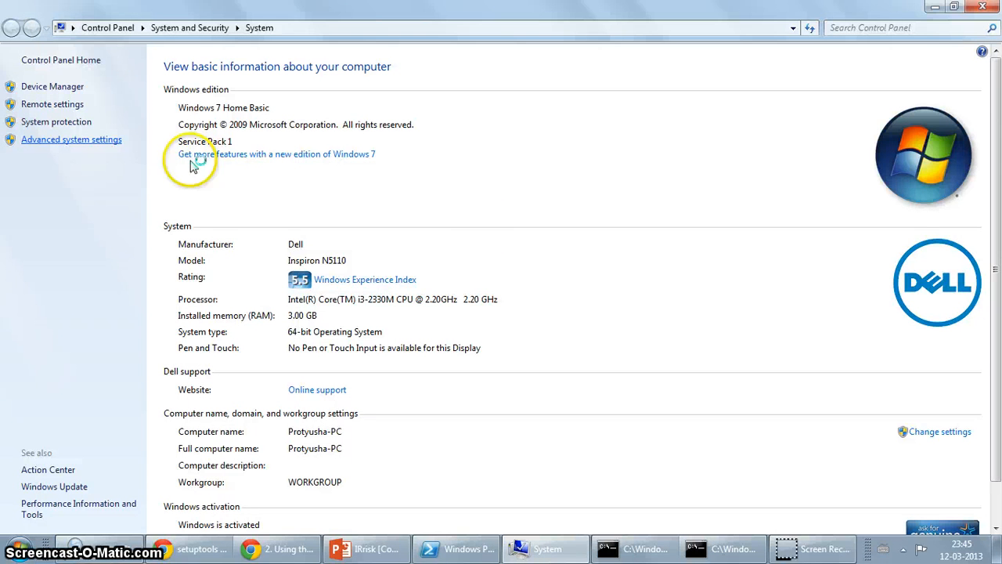
{"action": "left_click", "coordinate": [71, 138]}
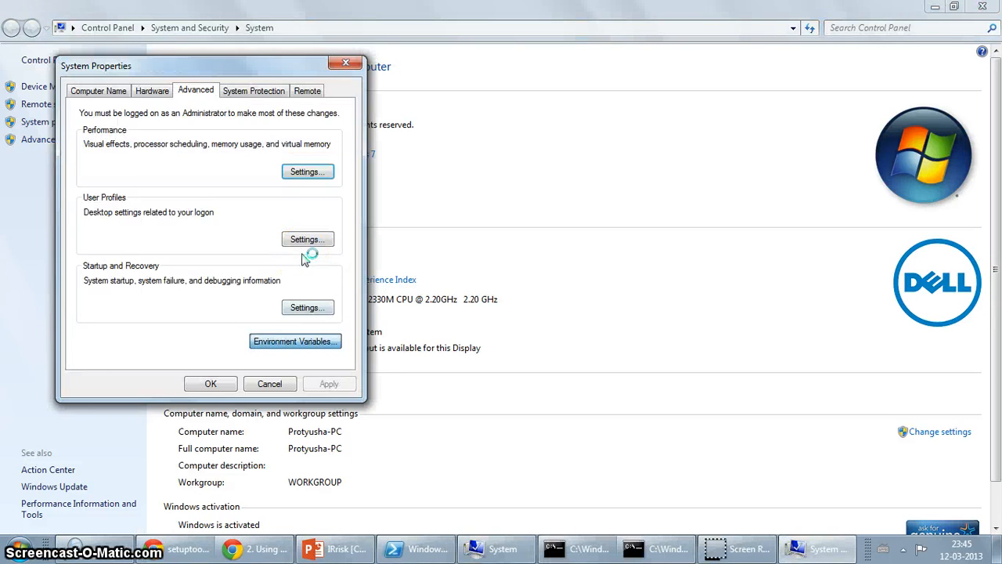
{"action": "left_click", "coordinate": [294, 340]}
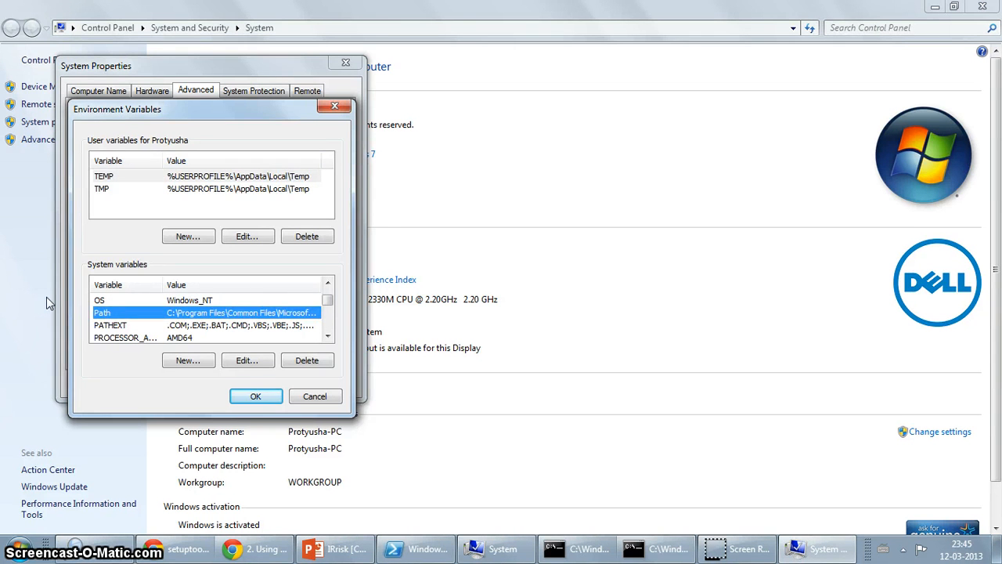
- Append ;C:\Python27 to the system Path variable and close System Properties with OK
{"action": "left_click", "coordinate": [246, 360]}
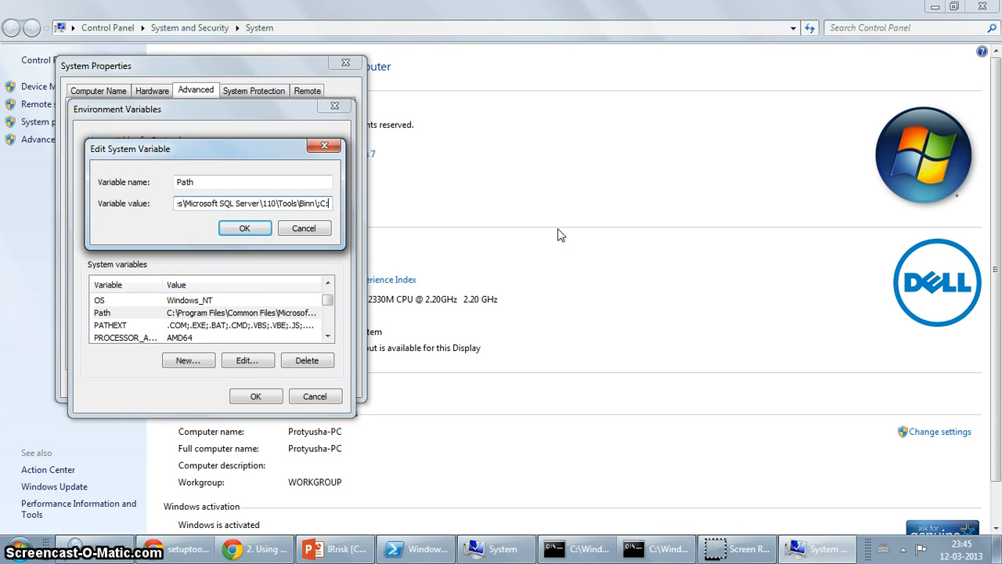
{"action": "type", "text": ";C:\\Python27\\"}
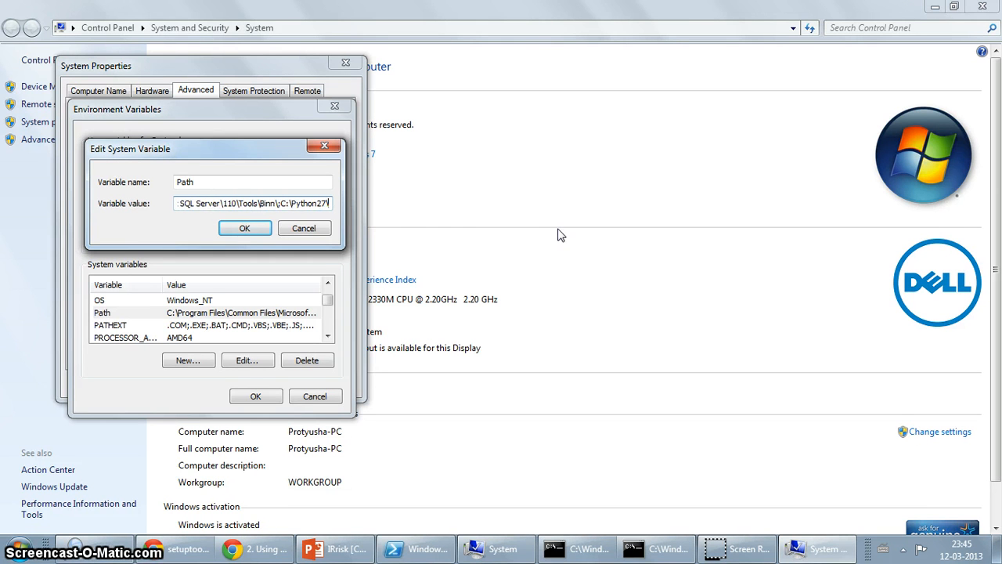
{"action": "mouse_move", "coordinate": [472, 282]}
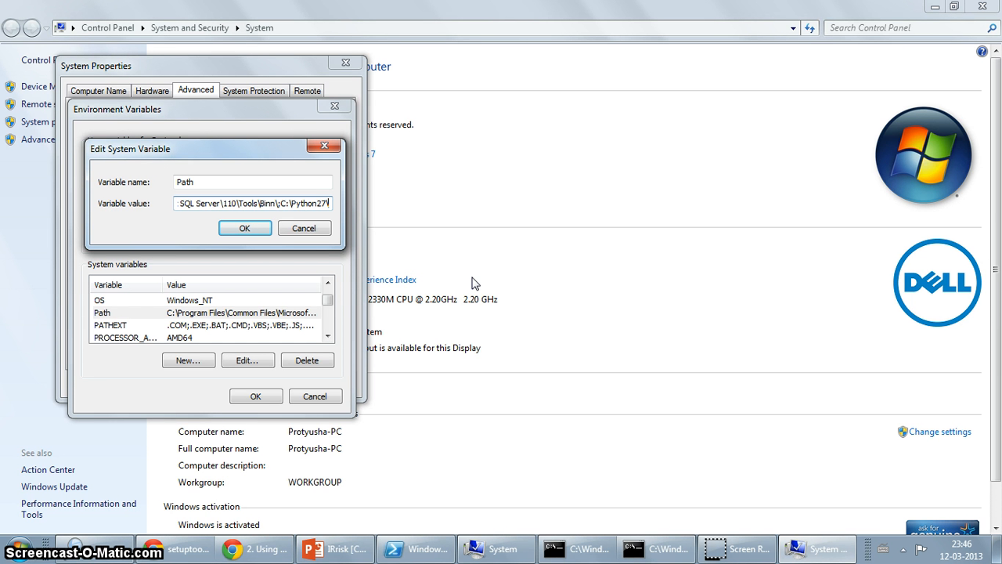
{"action": "left_click", "coordinate": [244, 228]}
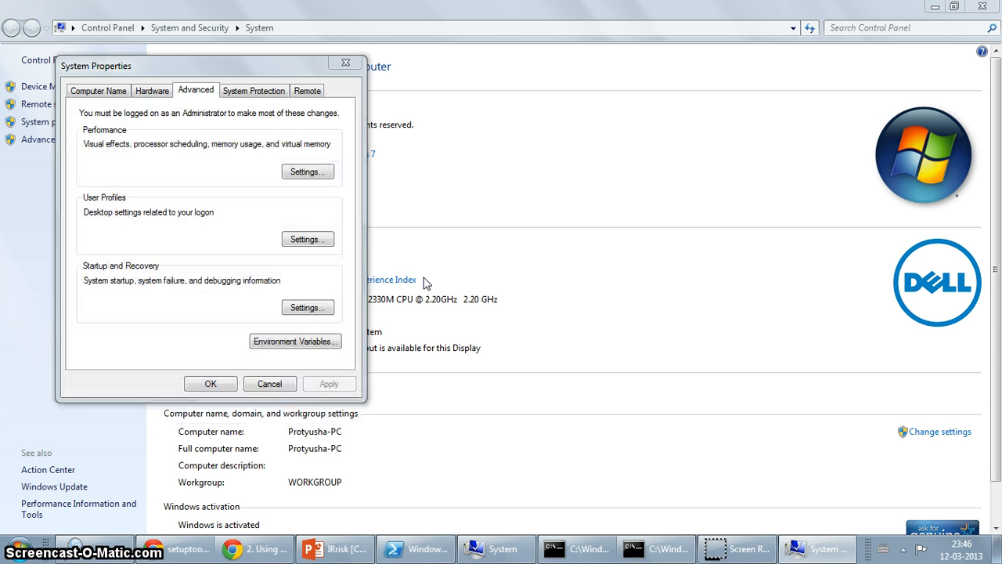
{"action": "left_click", "coordinate": [269, 384]}
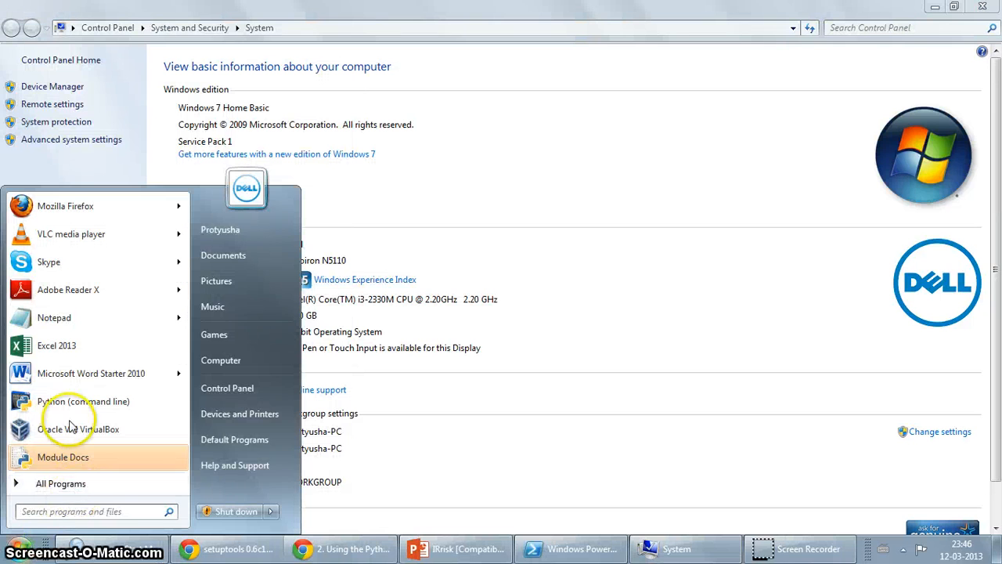
- Launch a new cmd from Start search, move up to C:\, and start python
{"action": "type", "text": "cmd"}
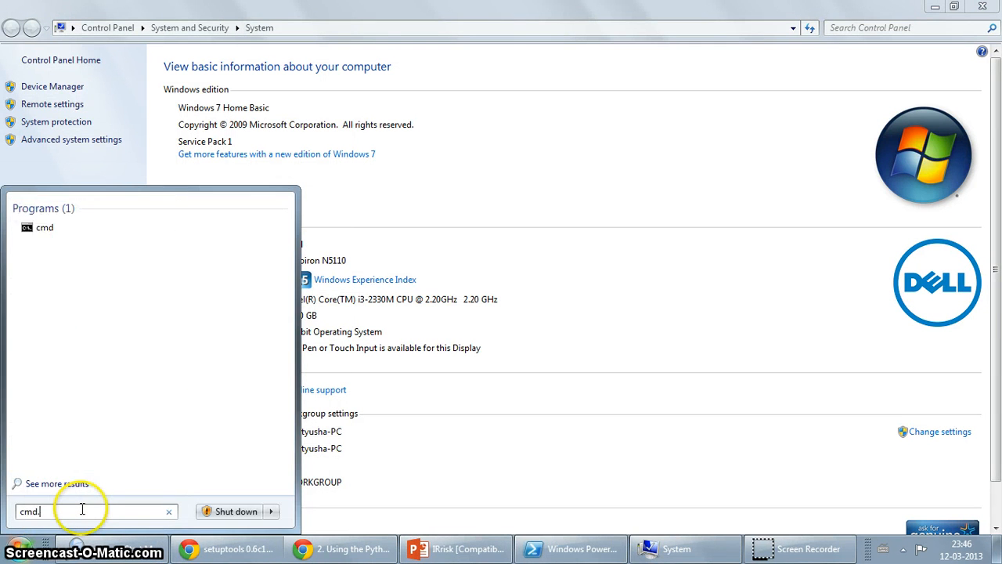
{"action": "left_click", "coordinate": [44, 227]}
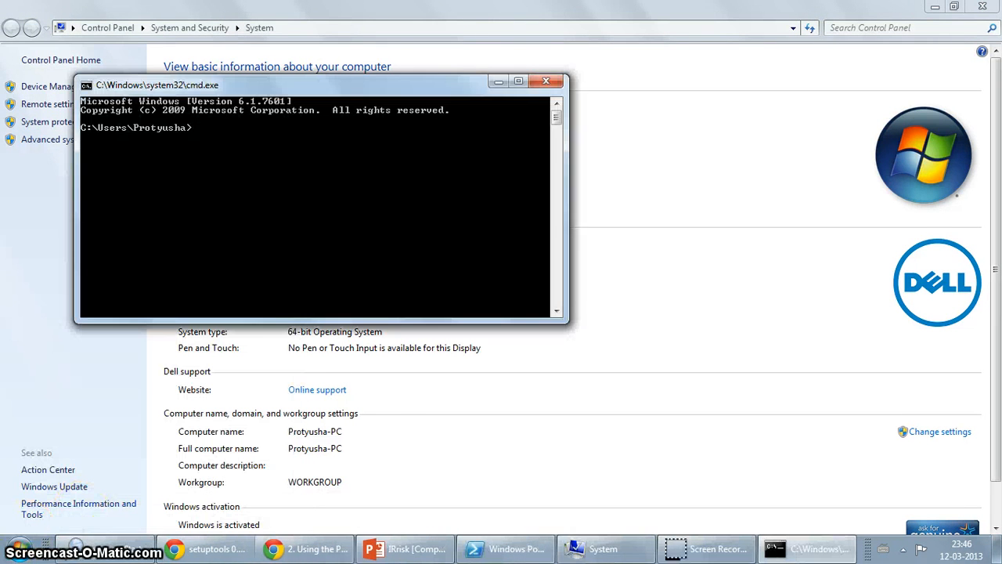
{"action": "type", "text": "cd ."}
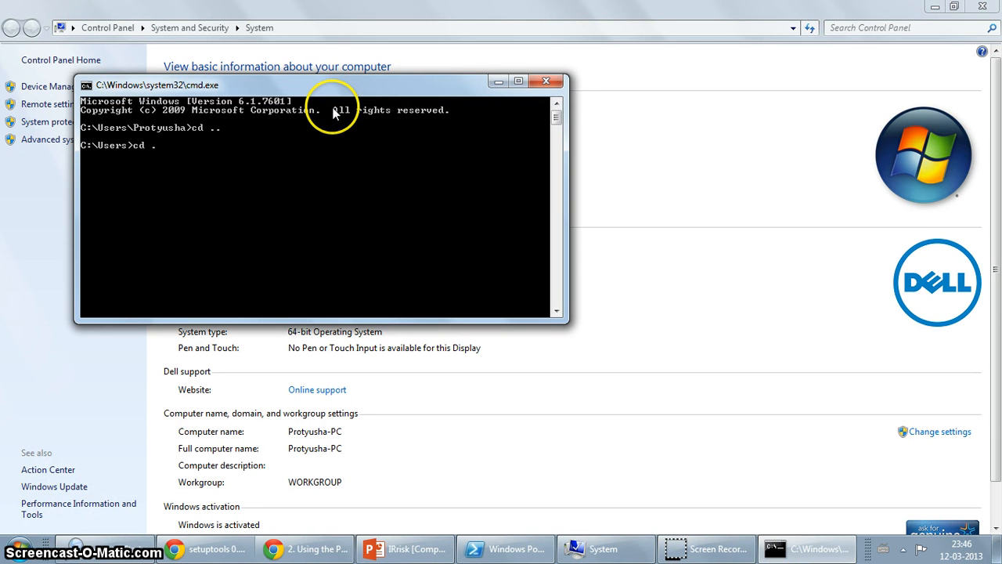
{"action": "type", "text": "python"}
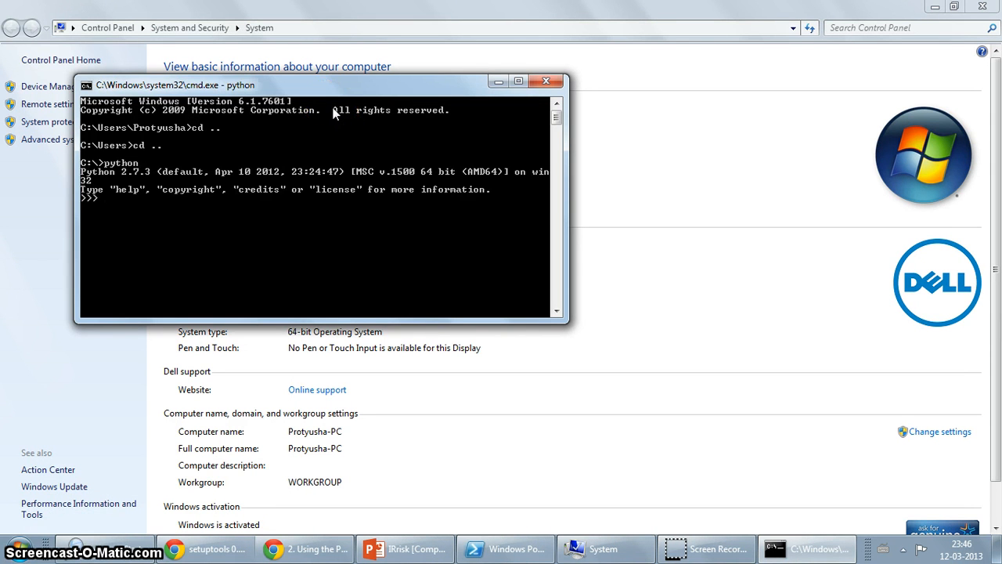
- Print "This is Python" in the interpreter, then exit with quit()
{"action": "type", "text": "print"}
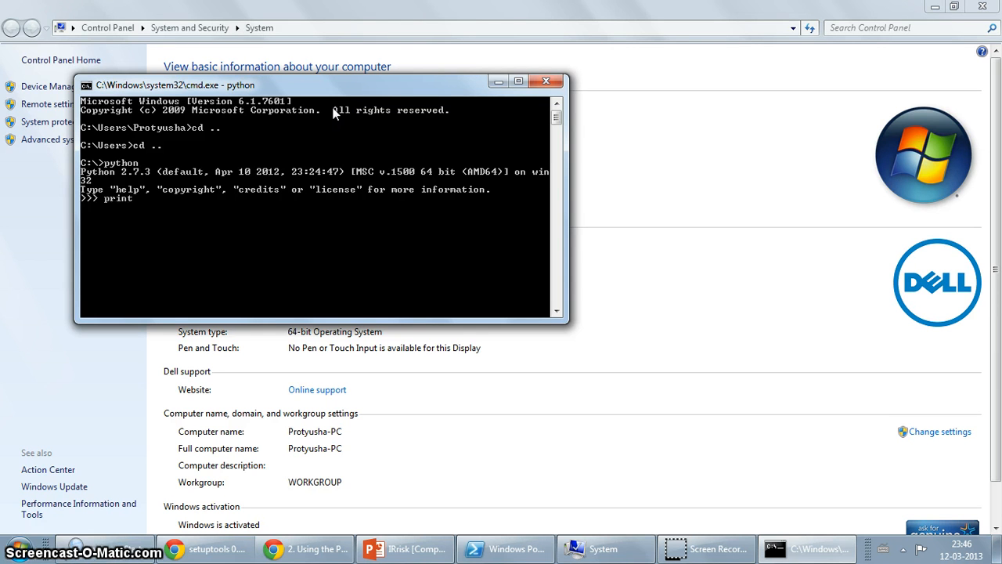
{"action": "type", "text": "\"This"}
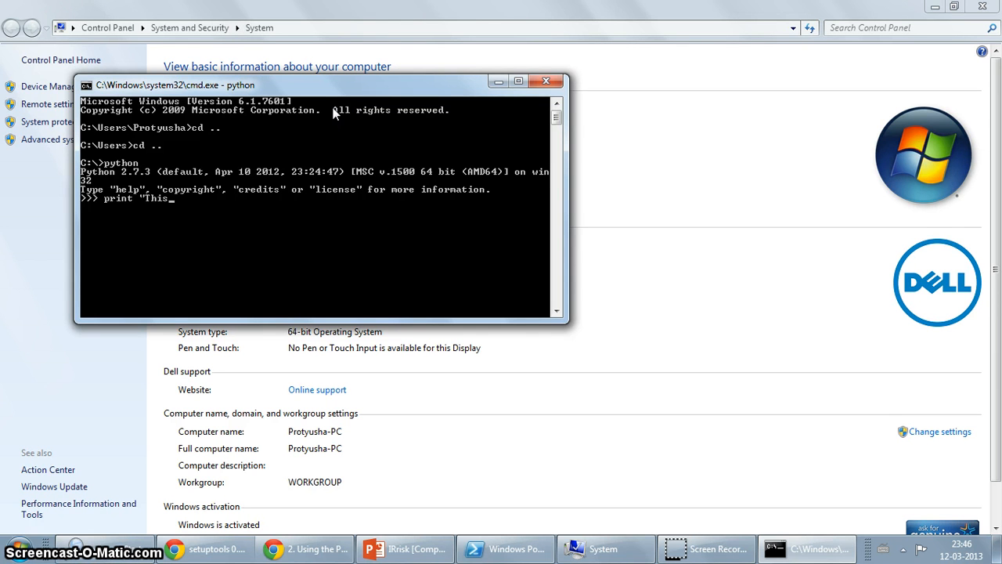
{"action": "type", "text": "is Python"}
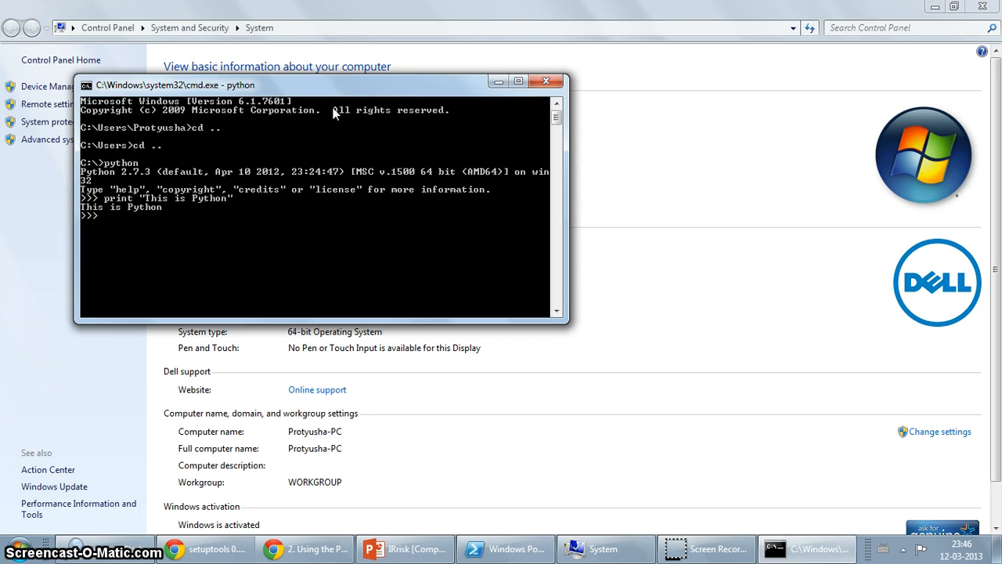
{"action": "type", "text": "quit("}
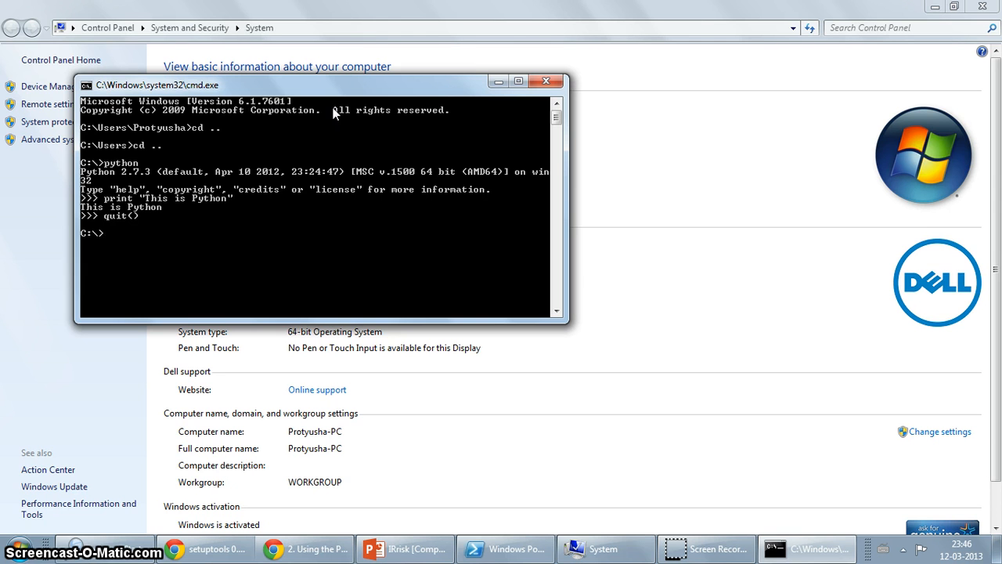
- List C:\, enter python_programs, start Python there, and exit with quit()
{"action": "type", "text": "dir"}
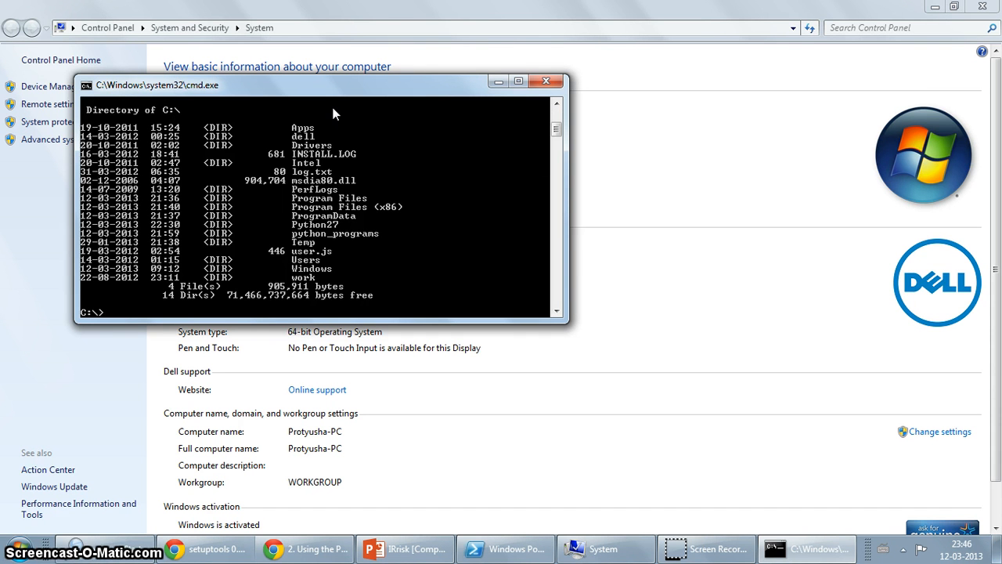
{"action": "type", "text": "cd python_programs"}
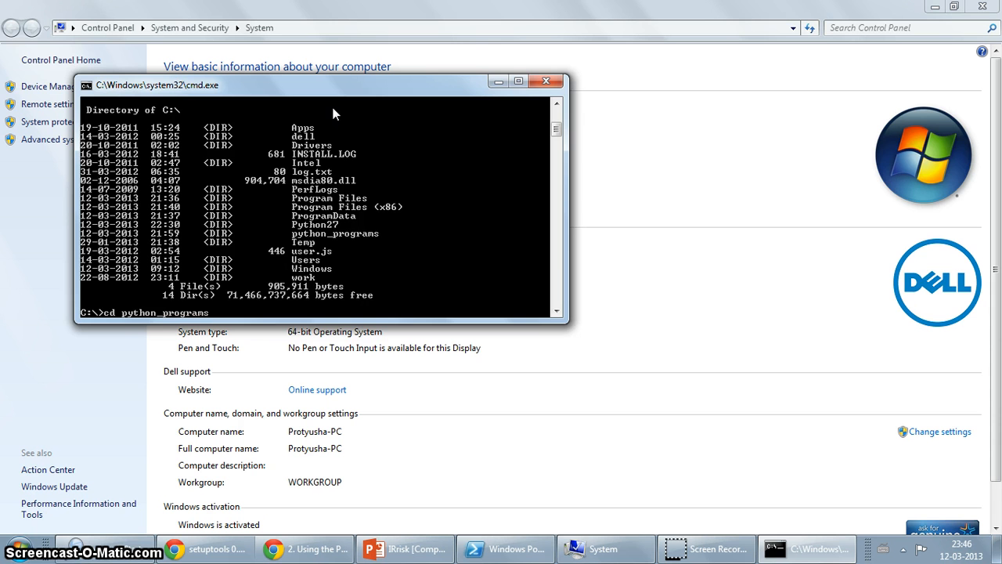
{"action": "type", "text": "python_programs>python"}
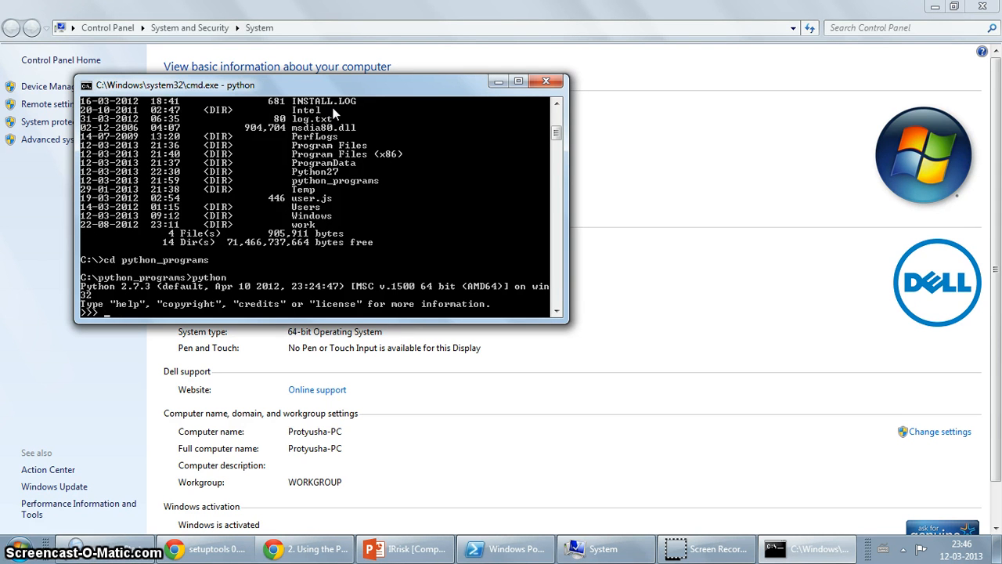
{"action": "type", "text": "quit()"}
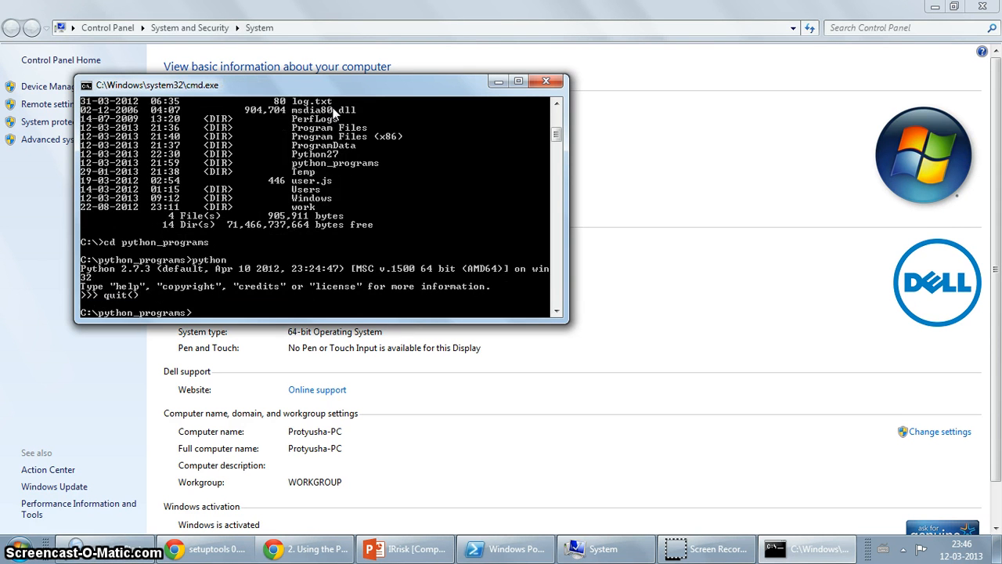